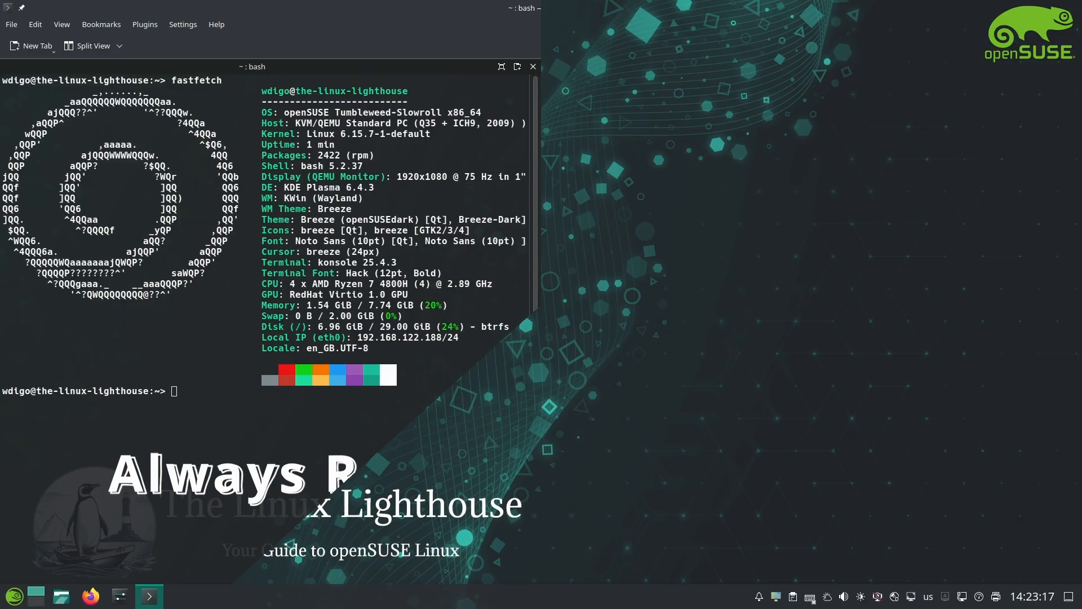
# - Focus the Konsole pane displaying the fastfetch readout for openSUSE Tumbleweed-Slowroll
pyautogui.click(532, 67)
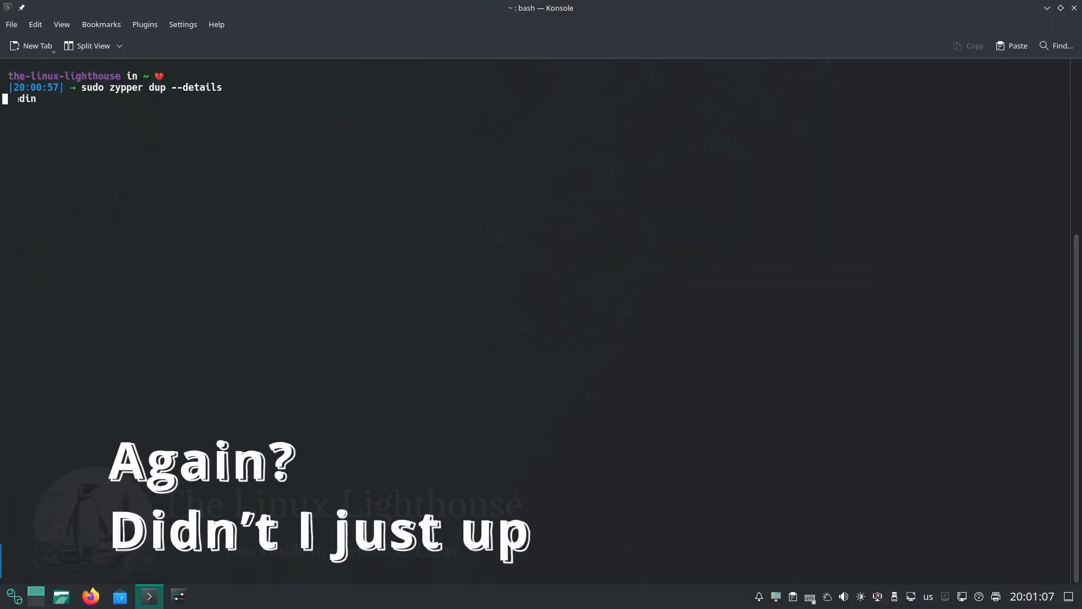
# - Run 'sudo zypper dup --details' to begin the full distribution upgrade with package details
pyautogui.press('Return')
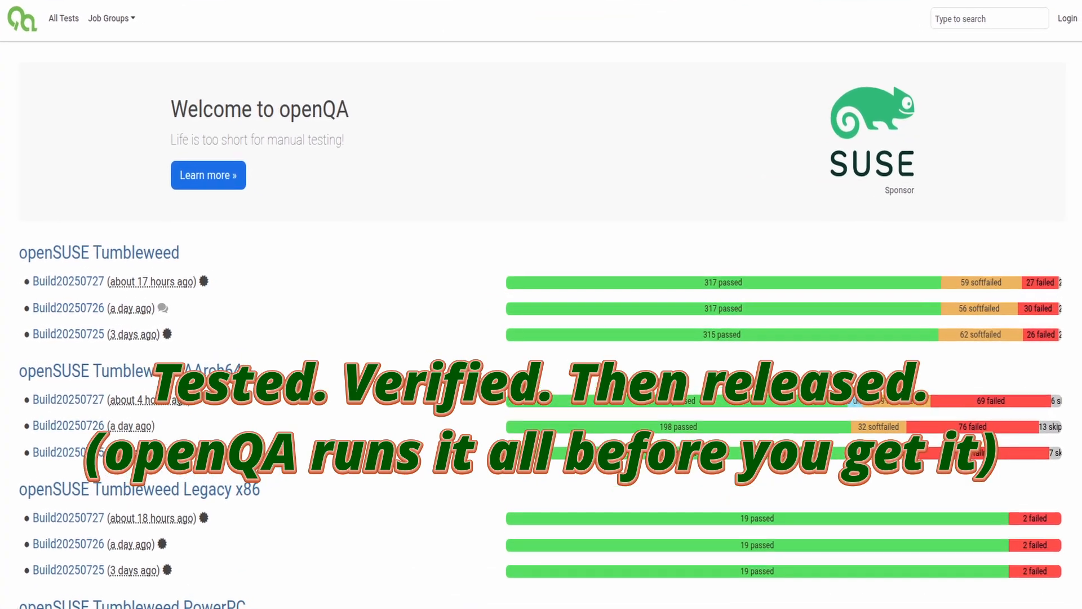
# - Scroll down the openQA dashboard through recent Tumbleweed build pass/fail results
pyautogui.scroll(-3)
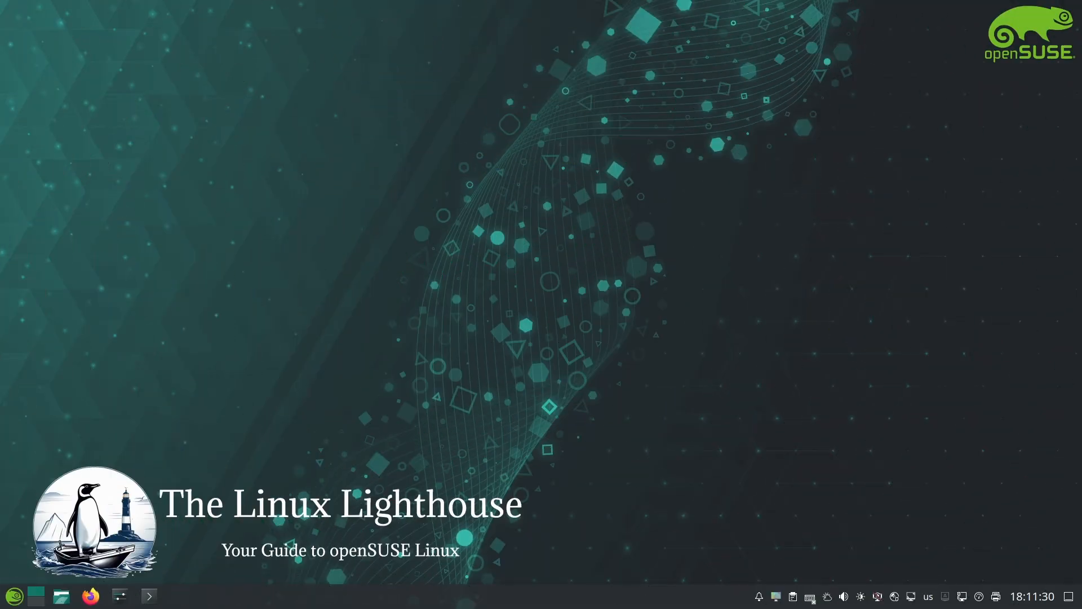
# - Restore Konsole from the taskbar showing zypper's 'nothing to do' beside the fastfetch summary
pyautogui.click(149, 596)
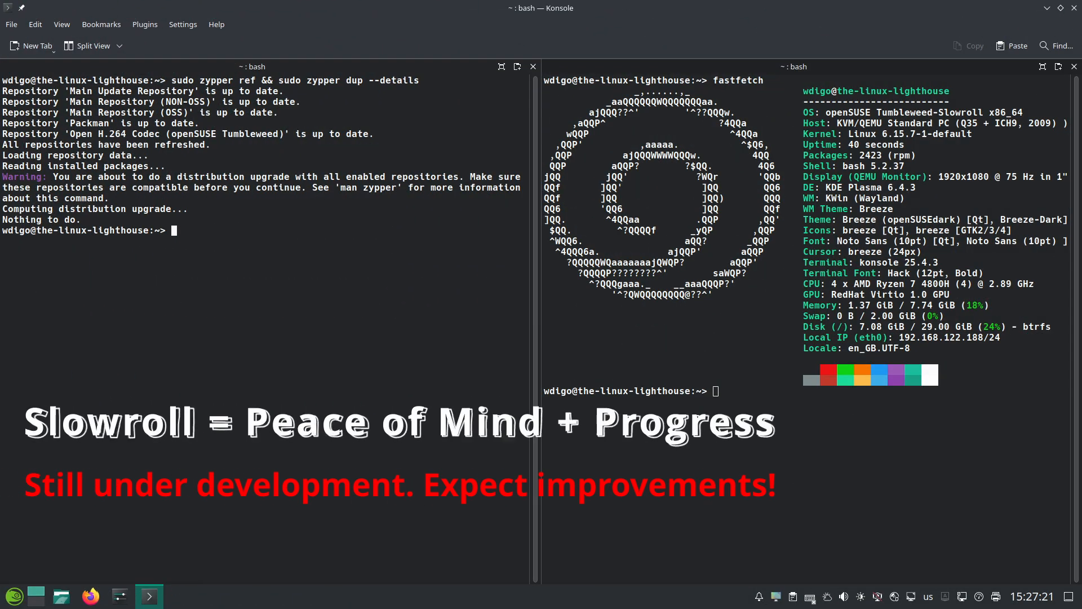